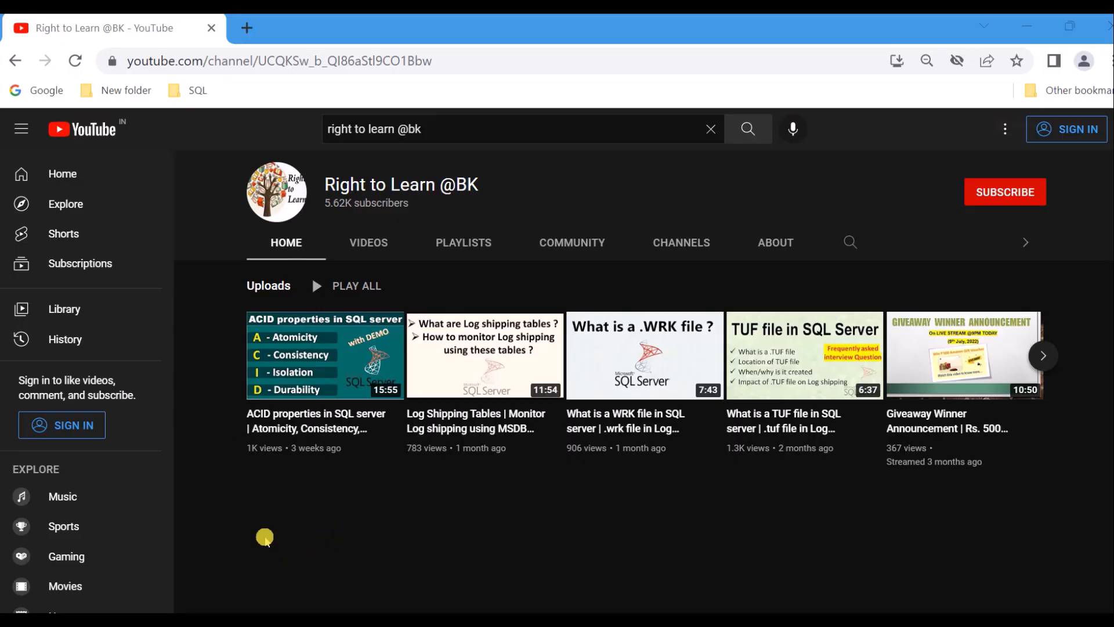
mouse_move(348, 389)
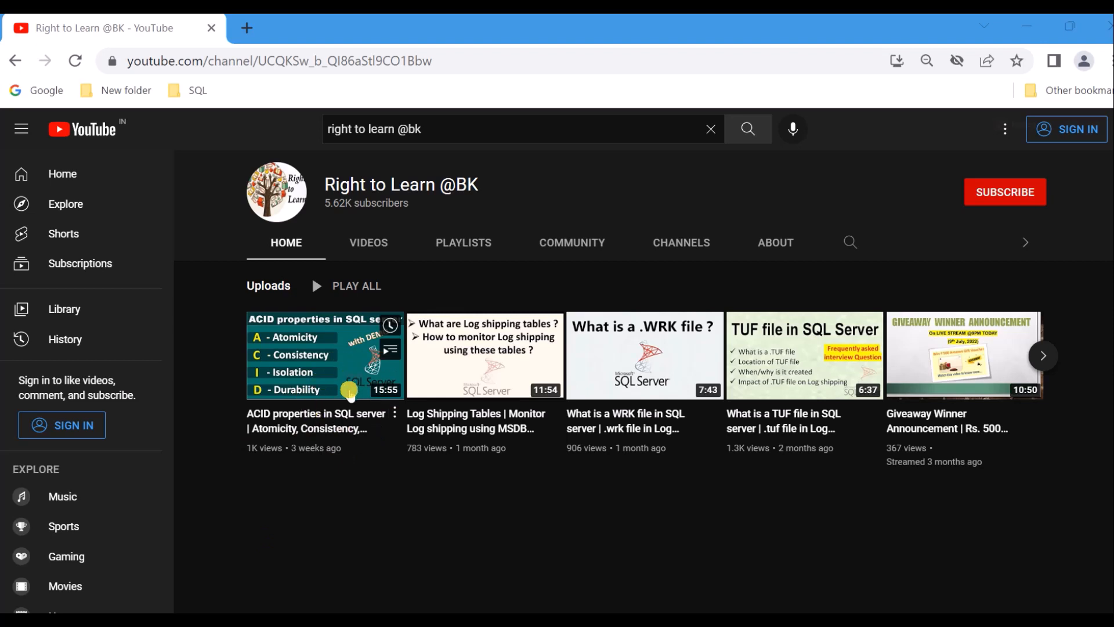
mouse_move(308, 355)
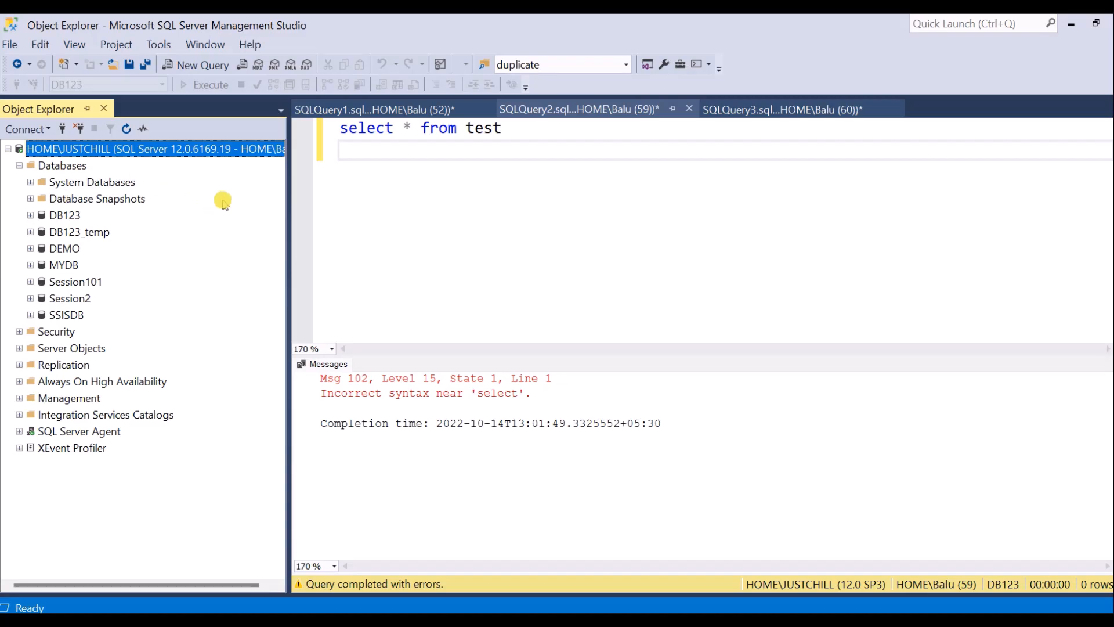
Step: Expand DB123 > Tables and run 'select * from test' in session 59, returning four rows
left_click(31, 214)
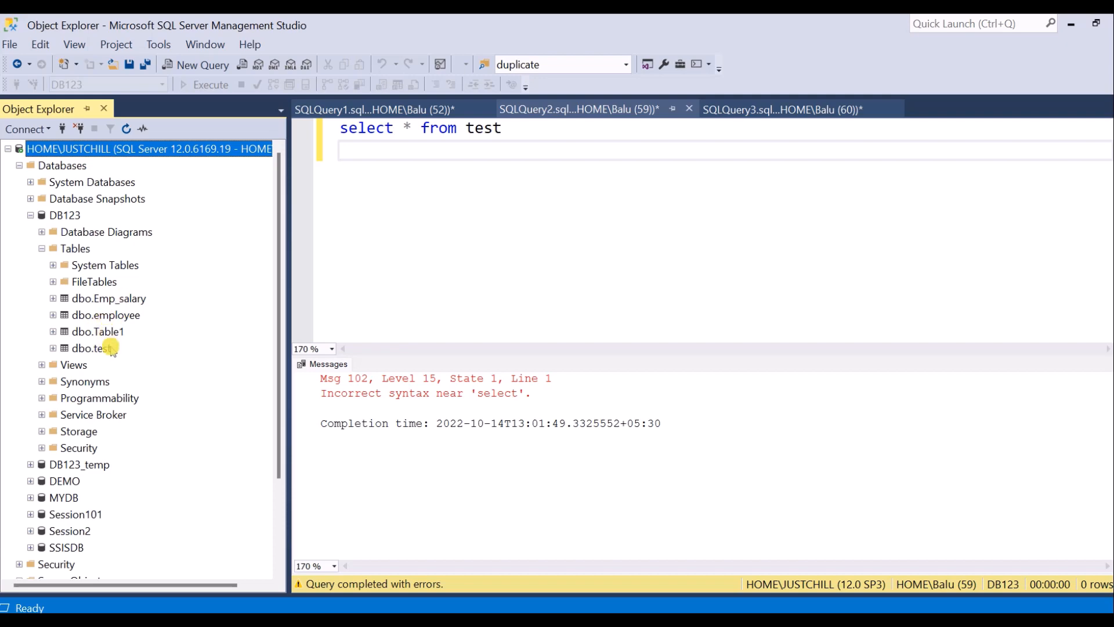
left_click(575, 108)
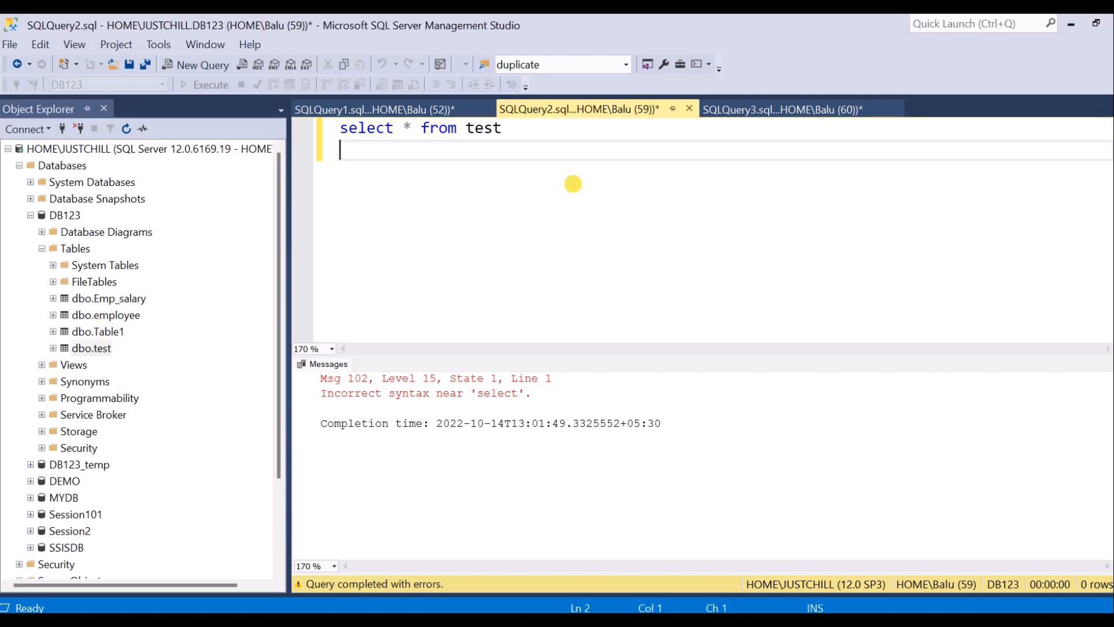
left_click(206, 85)
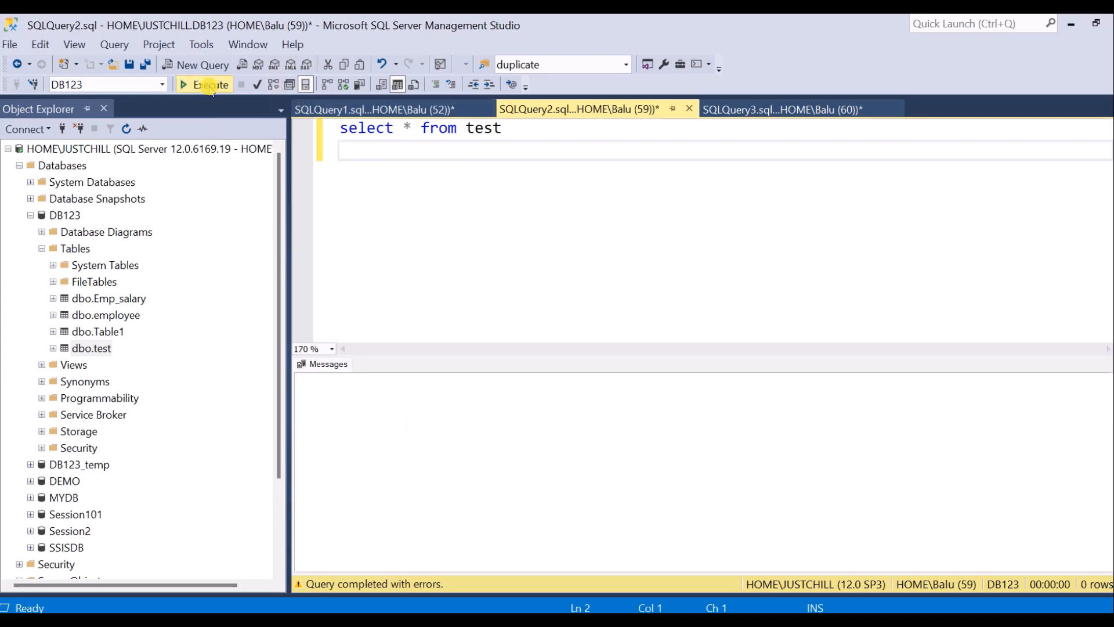
left_click(205, 85)
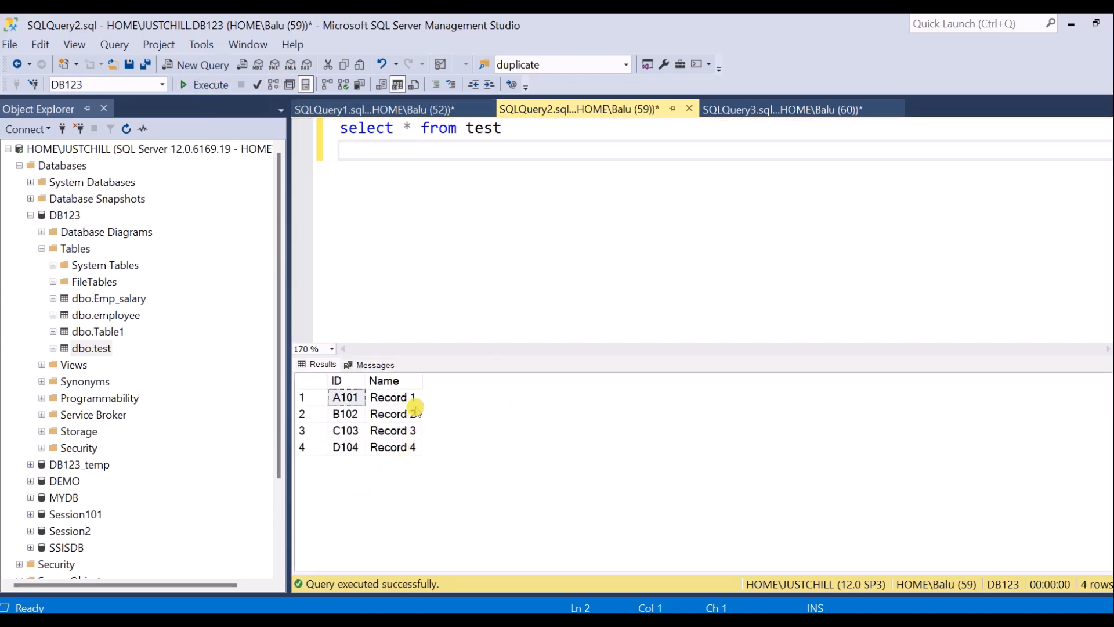
left_click(312, 384)
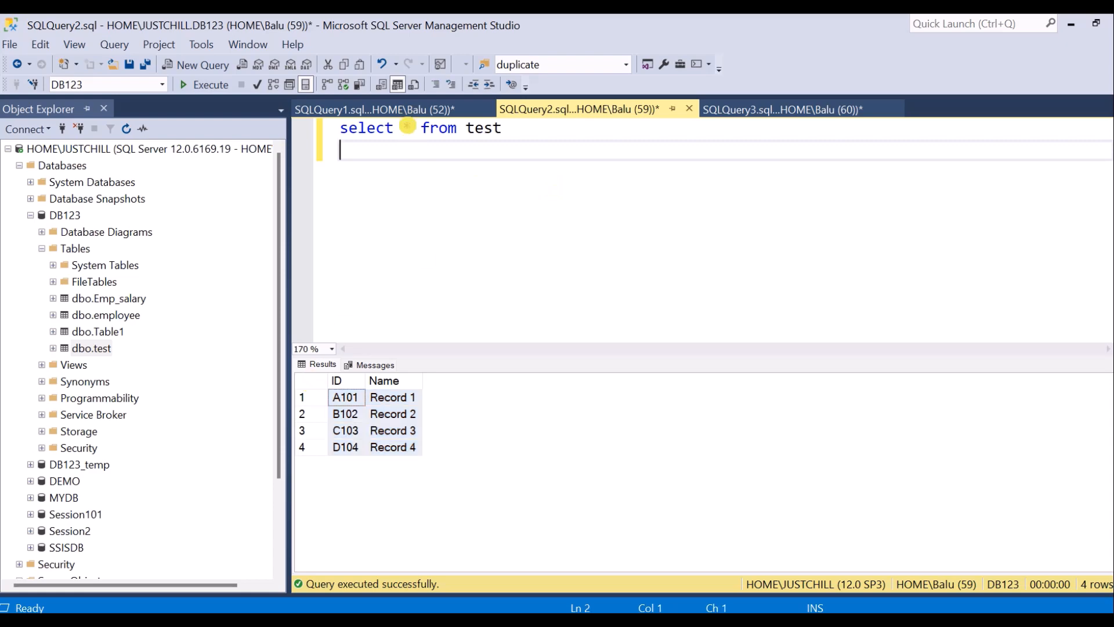
left_click(370, 108)
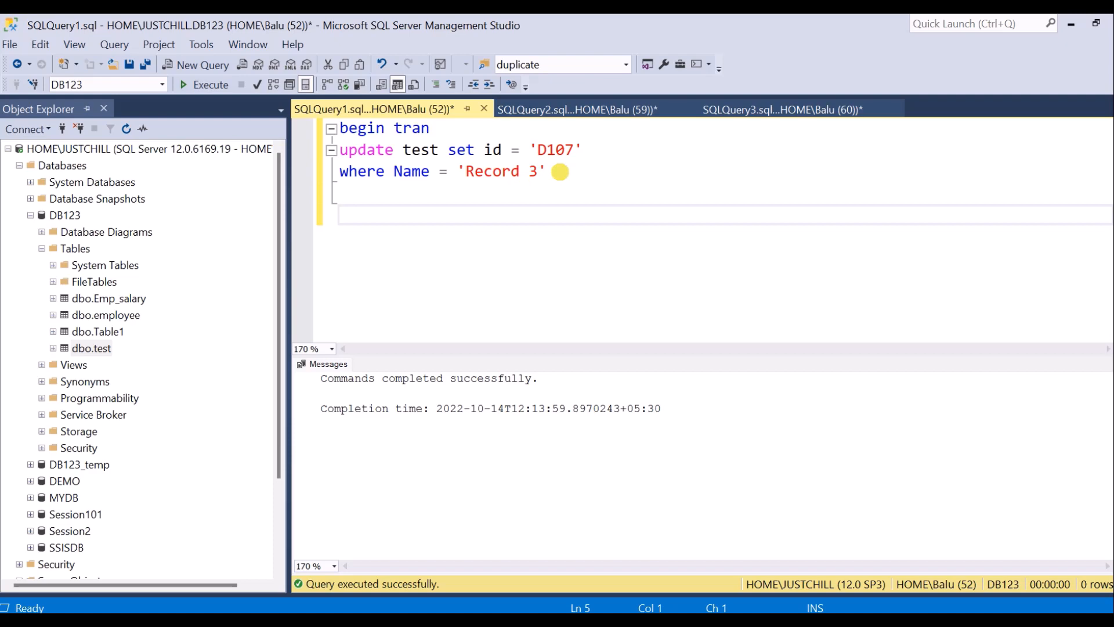
Step: Run session 52's uncommitted begin tran update changing Record 3's id to D107, then refocus session 59
left_click(340, 214)
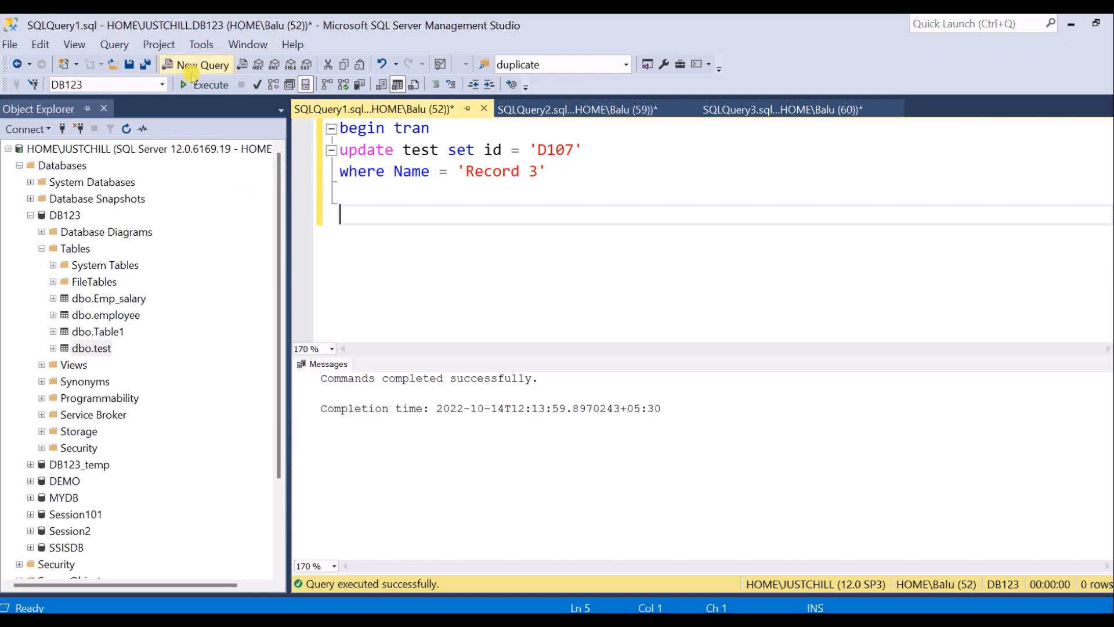
left_click(206, 85)
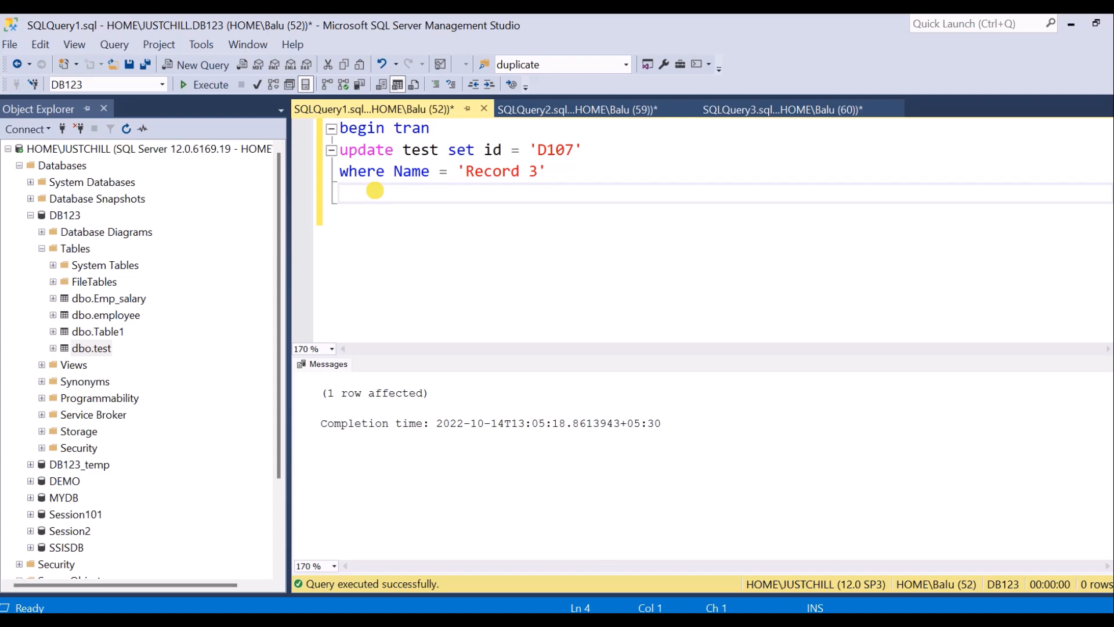
mouse_move(372, 195)
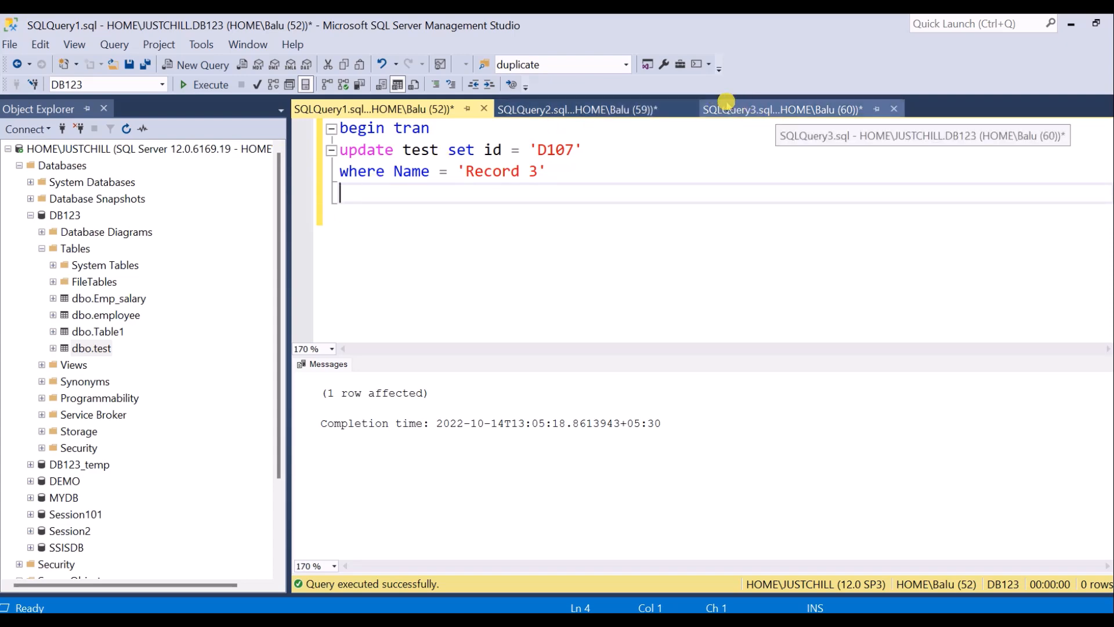
left_click(576, 108)
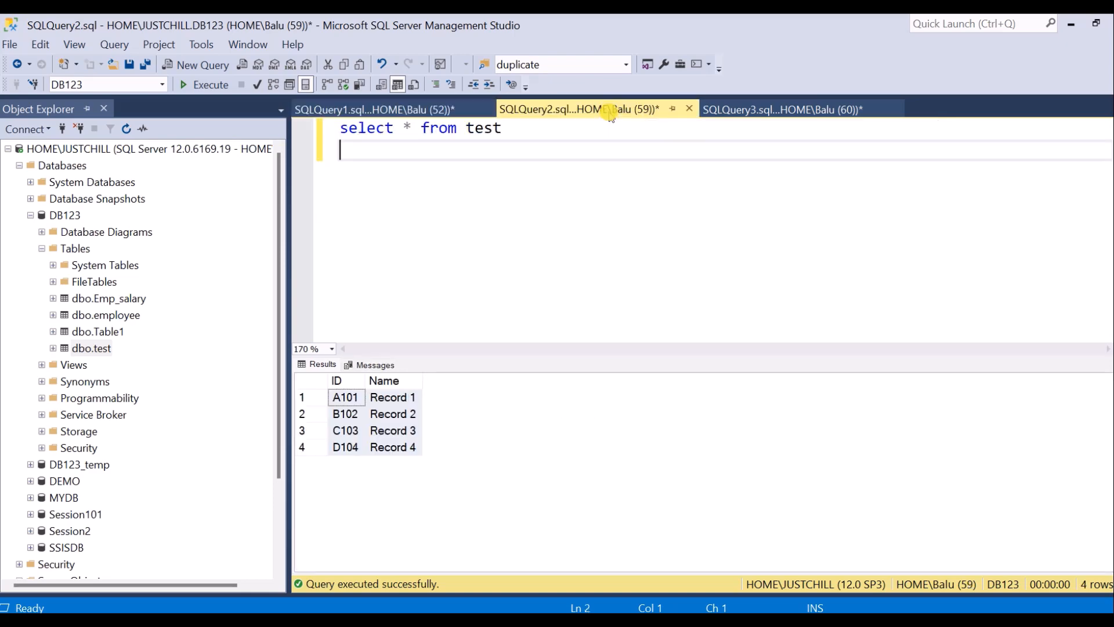
mouse_move(206, 84)
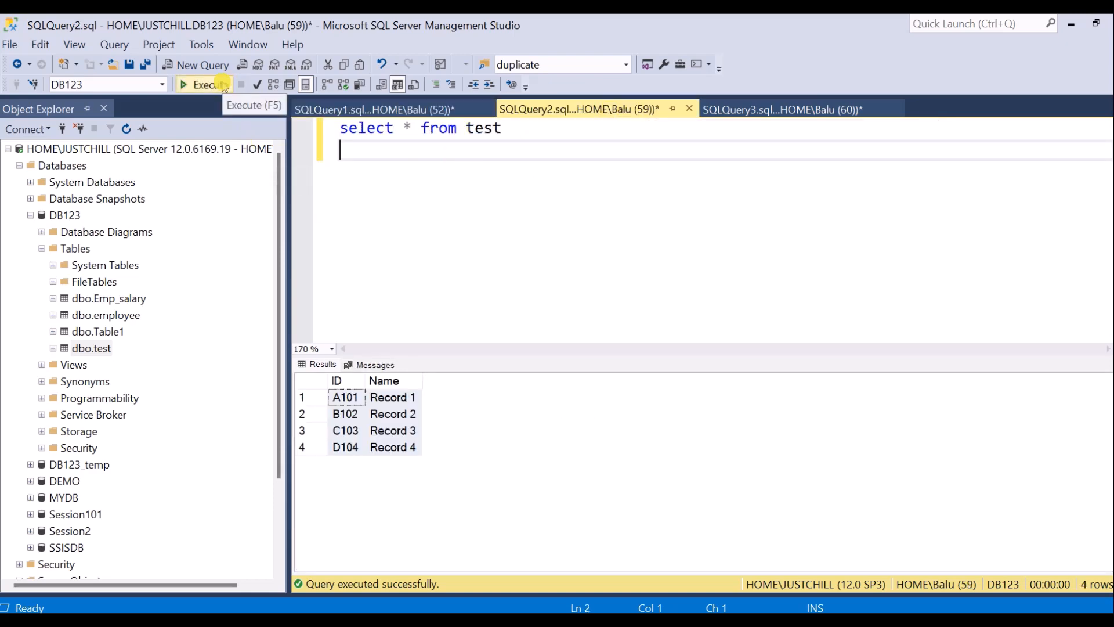
Step: Re-run 'select * from test' in session 59 and confirm it stays executing, blocked with no rows
left_click(203, 85)
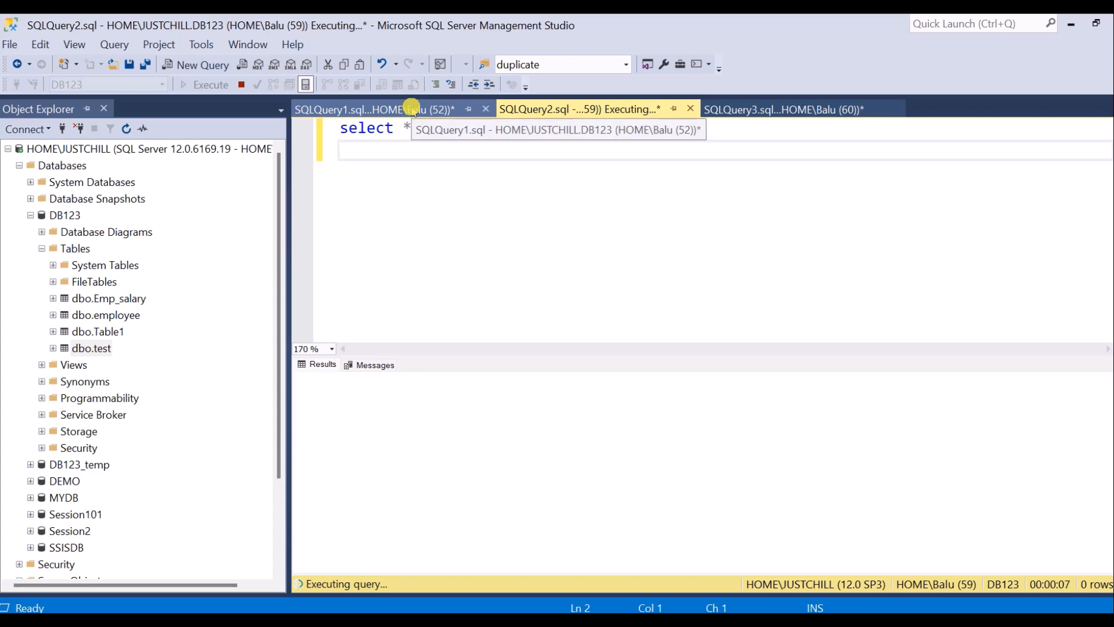
left_click(374, 109)
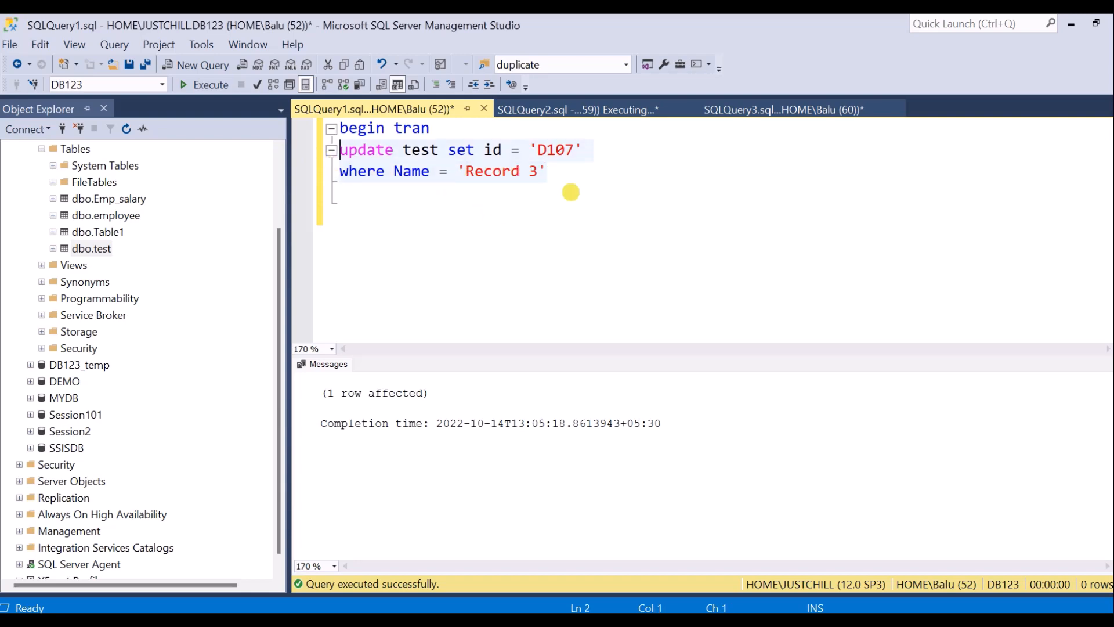
mouse_move(575, 108)
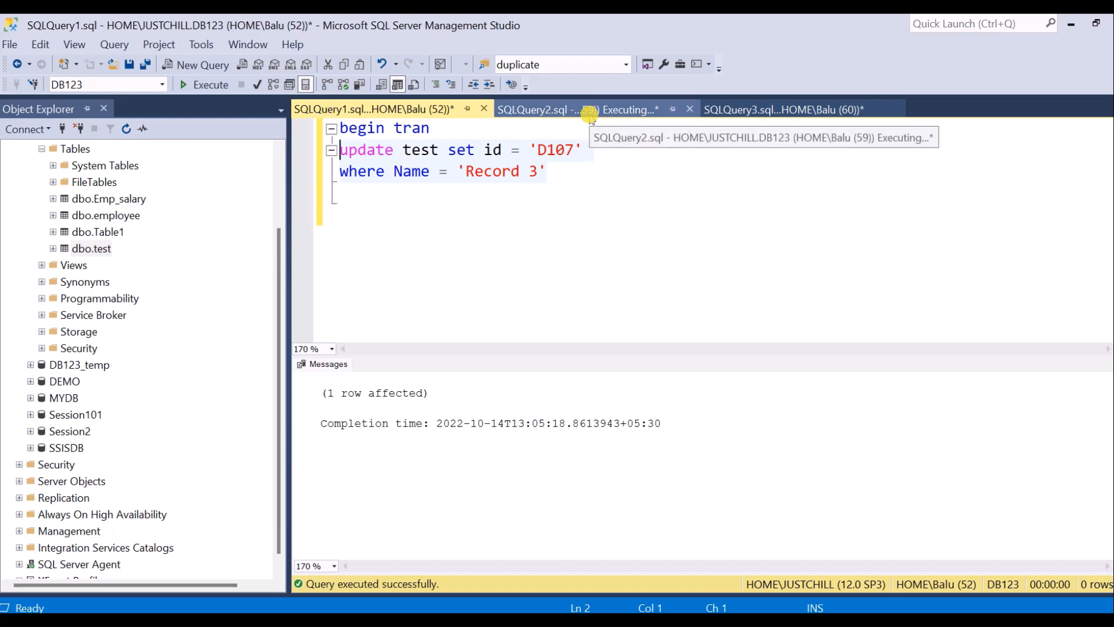
left_click(560, 109)
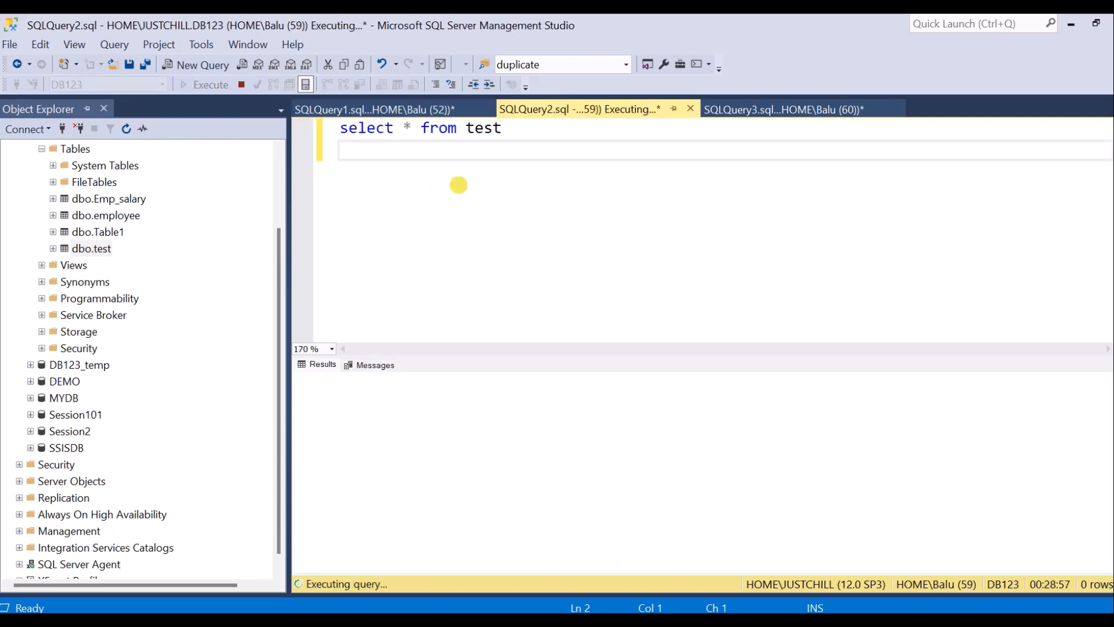
mouse_move(450, 162)
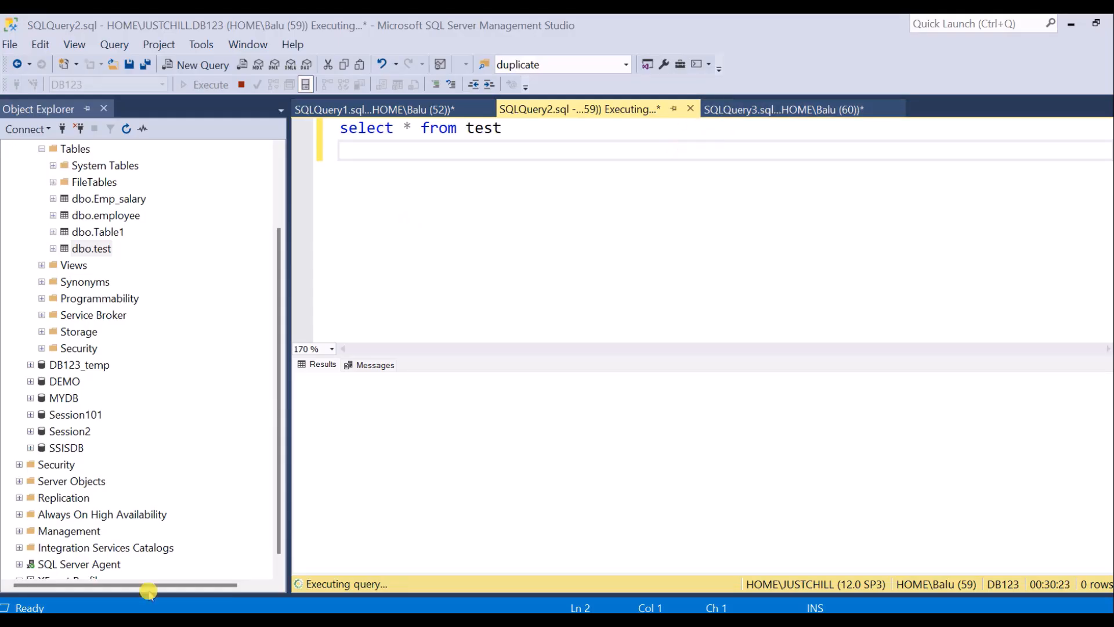
mouse_move(468, 408)
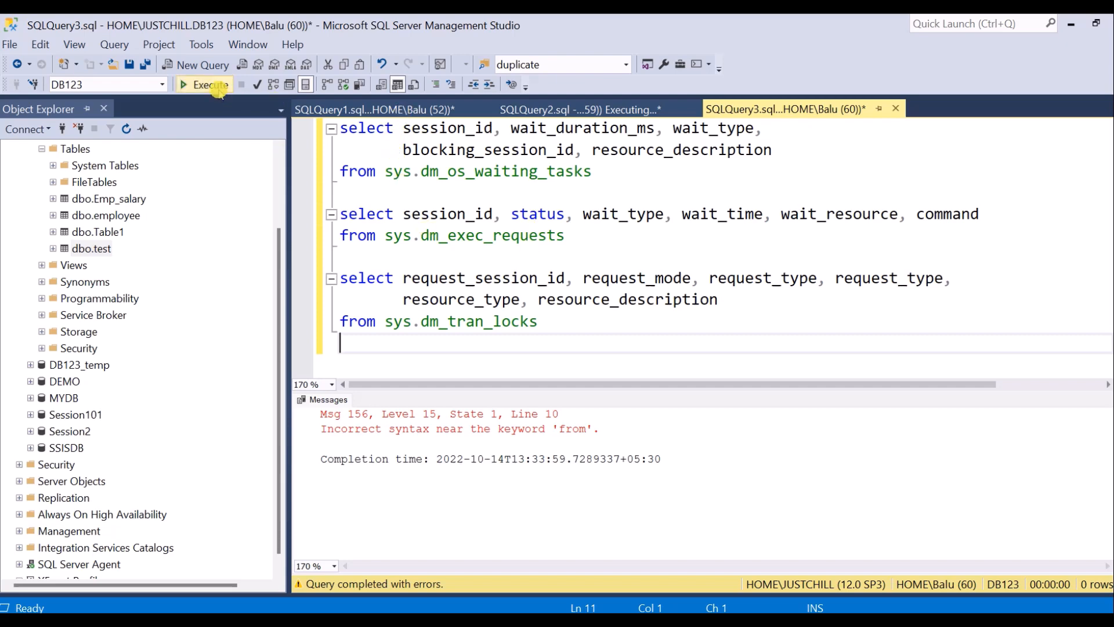
Step: Run the three lock-monitoring queries and select row 4: session 59, LCK_M_S, blocked by 52
left_click(205, 84)
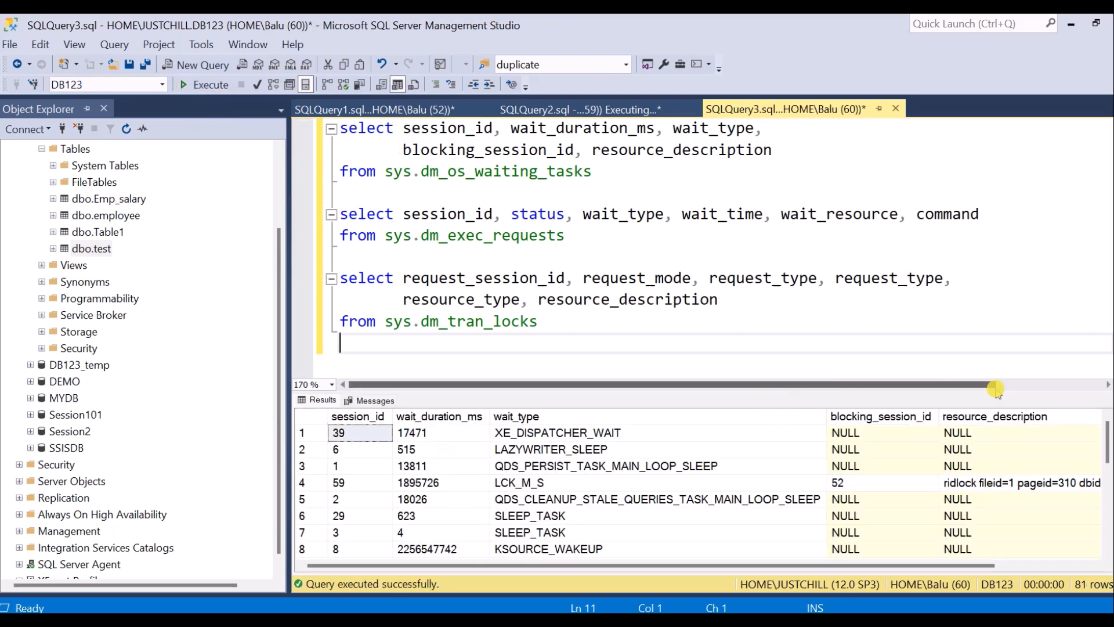
scroll("down", 3)
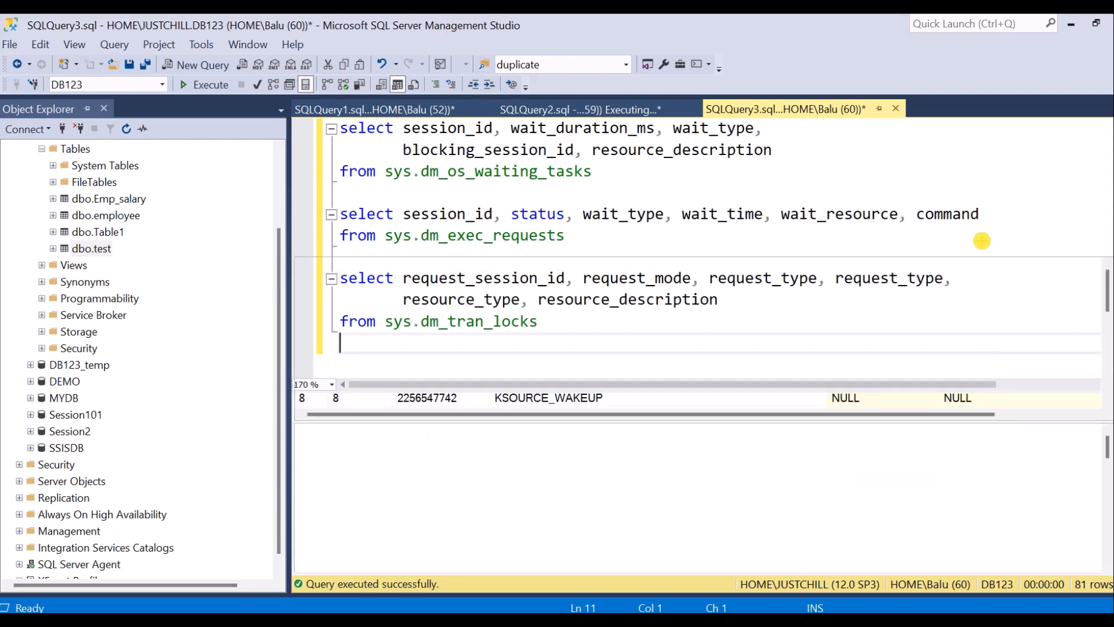
left_click(210, 85)
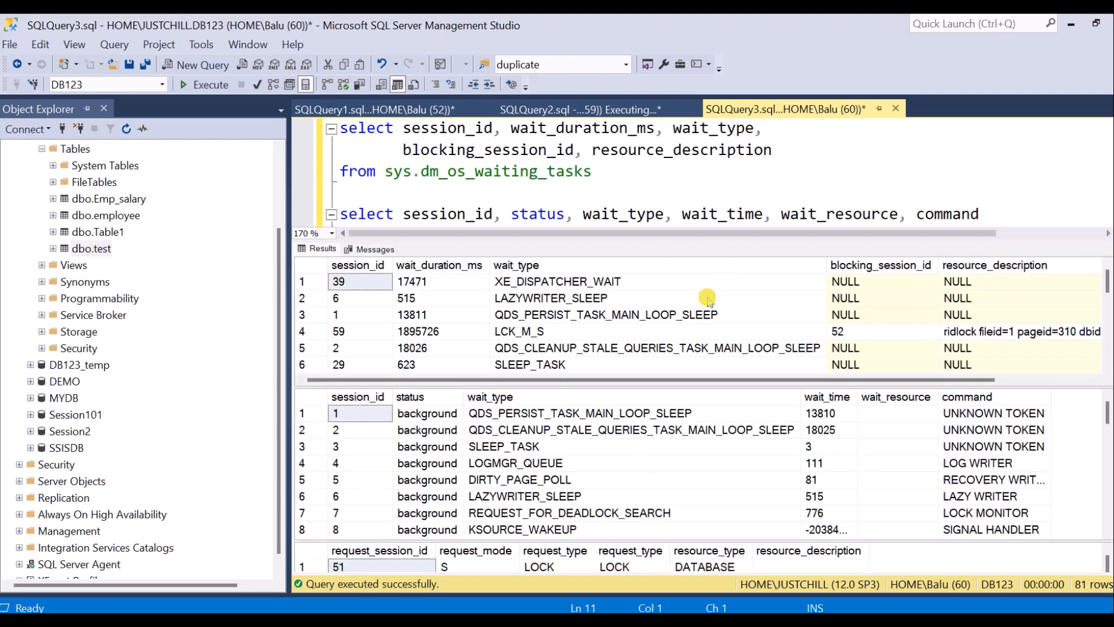
left_click(316, 332)
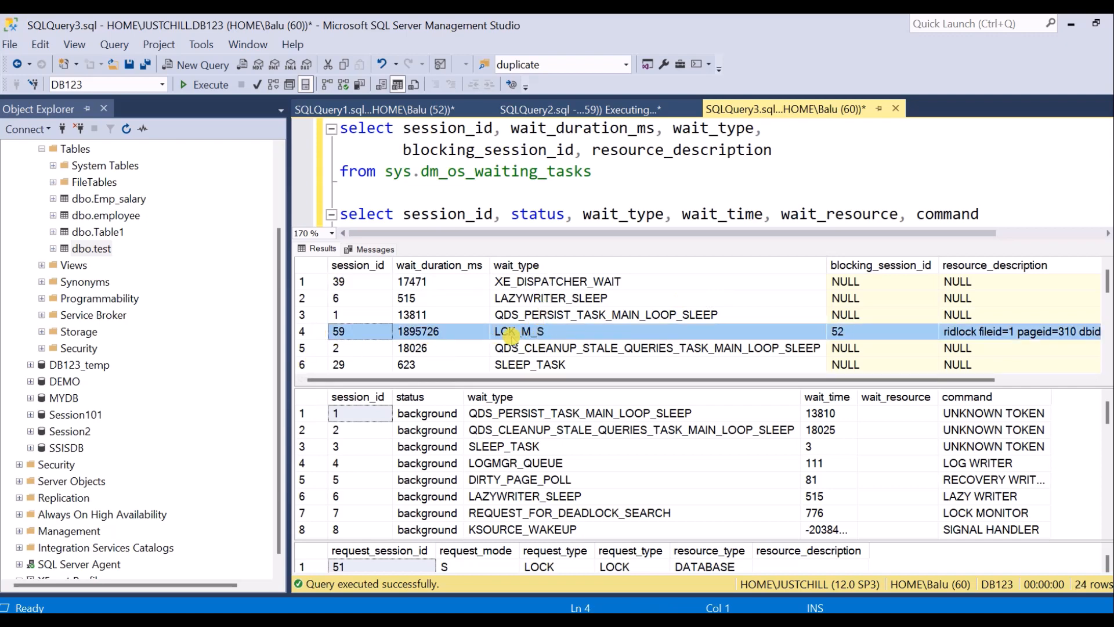
mouse_move(447, 335)
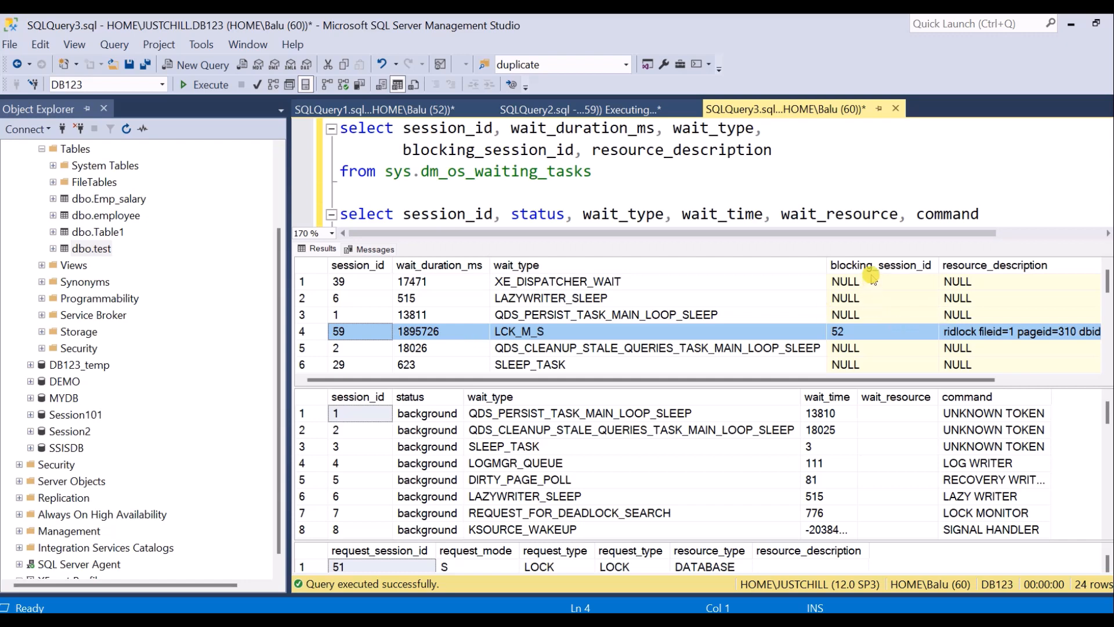
mouse_move(871, 331)
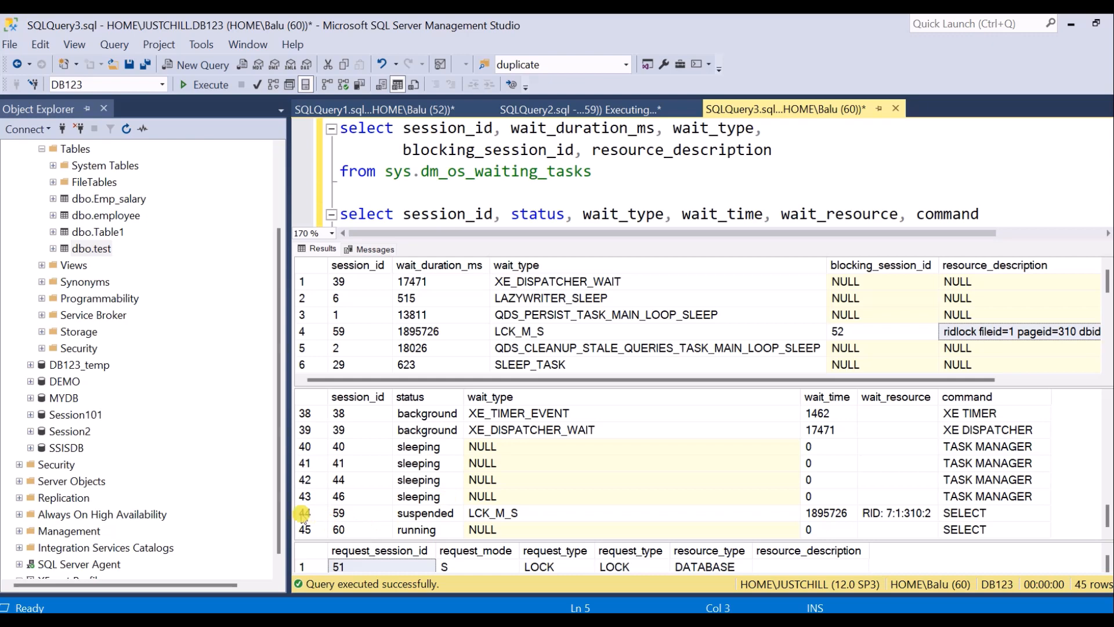
left_click(304, 513)
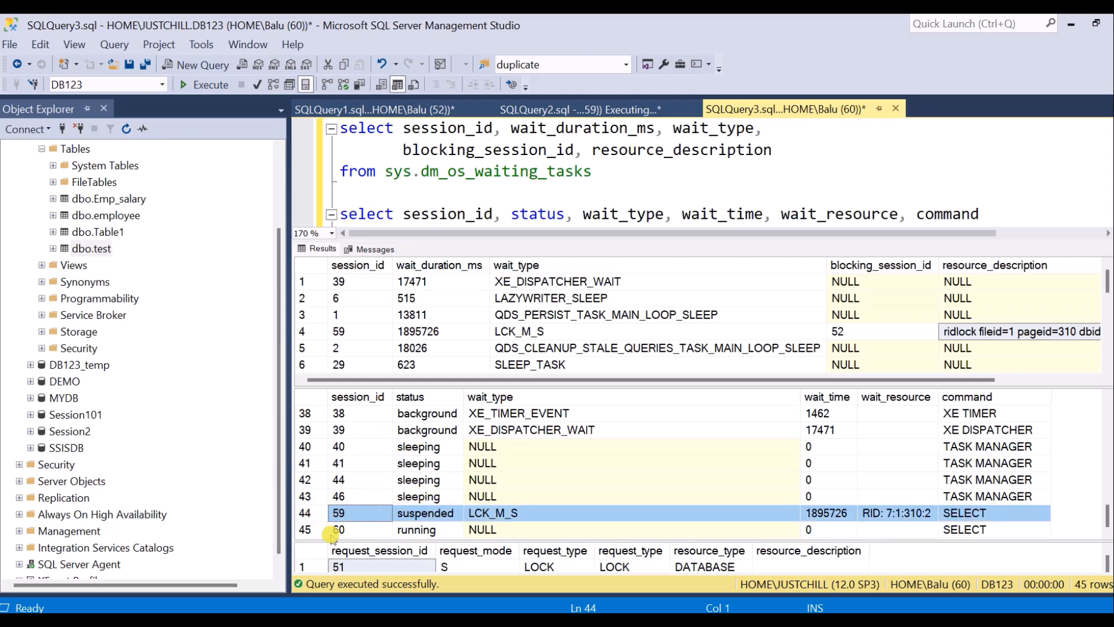
mouse_move(658, 524)
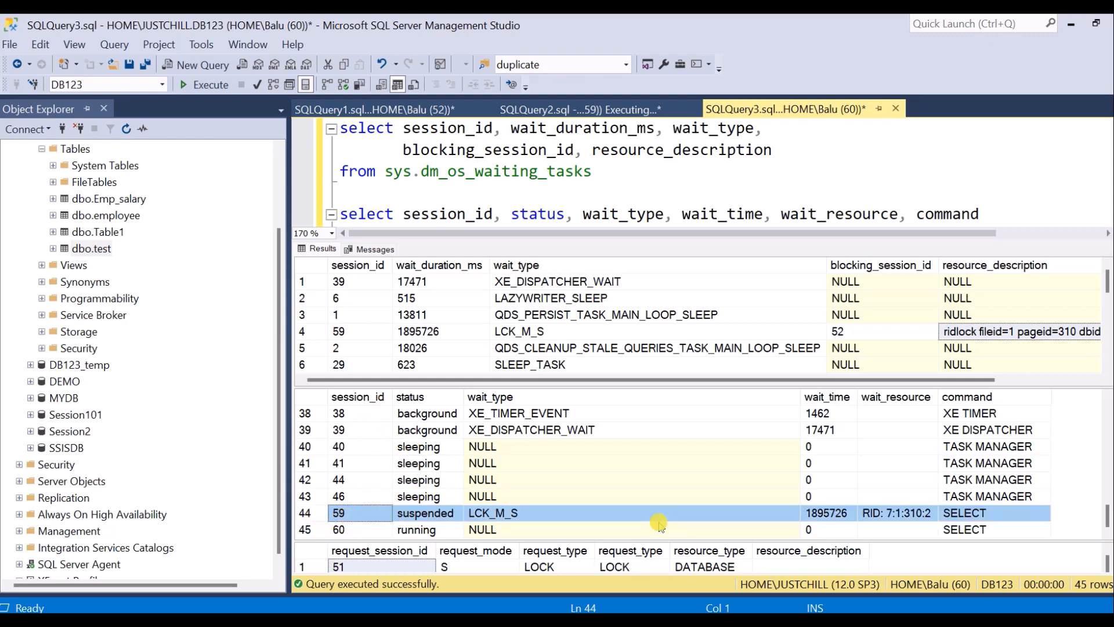
mouse_move(902, 518)
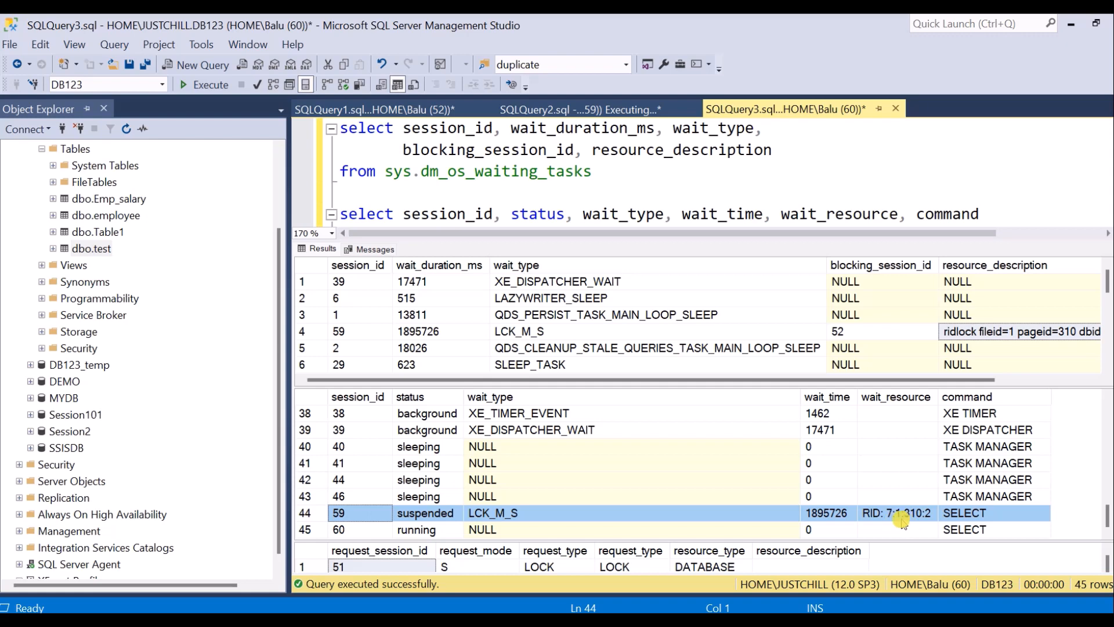
mouse_move(995, 517)
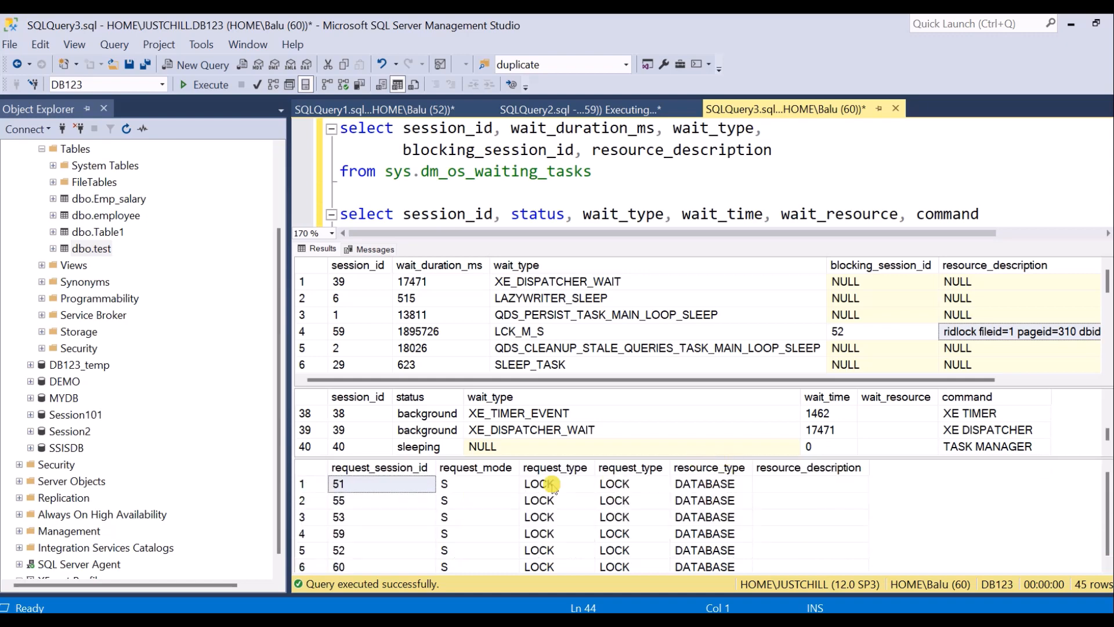
scroll("down", 3)
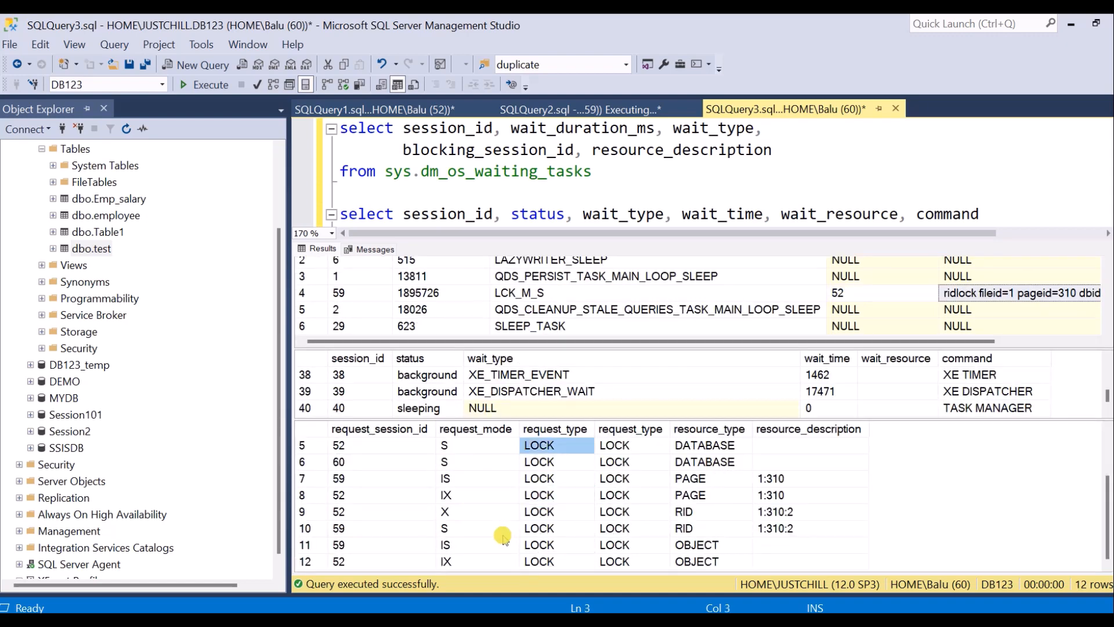
left_click(307, 545)
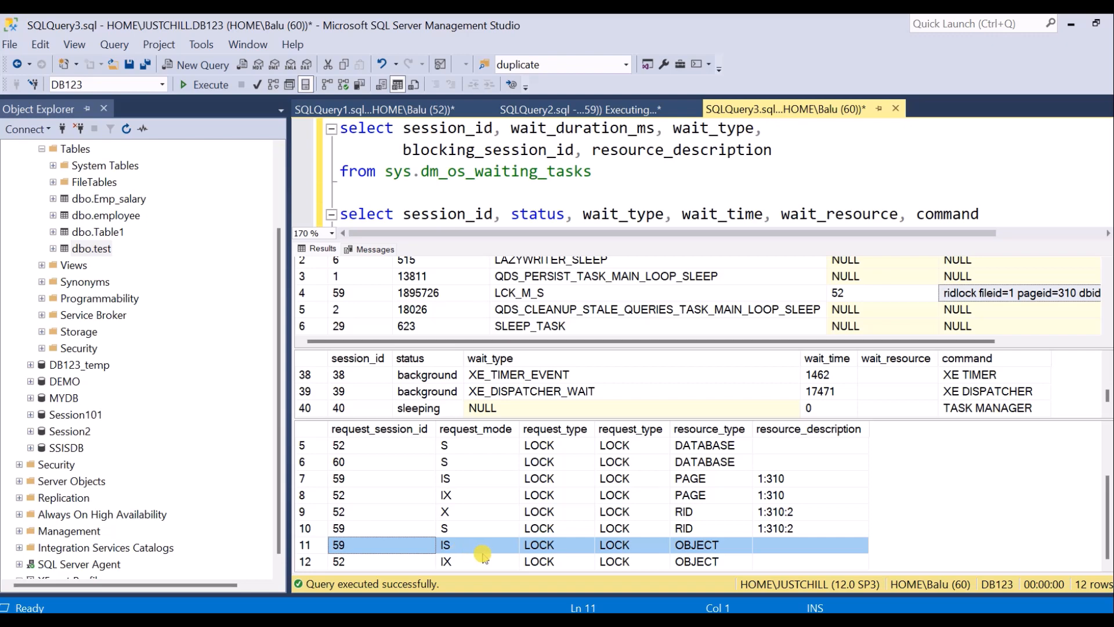
left_click(337, 561)
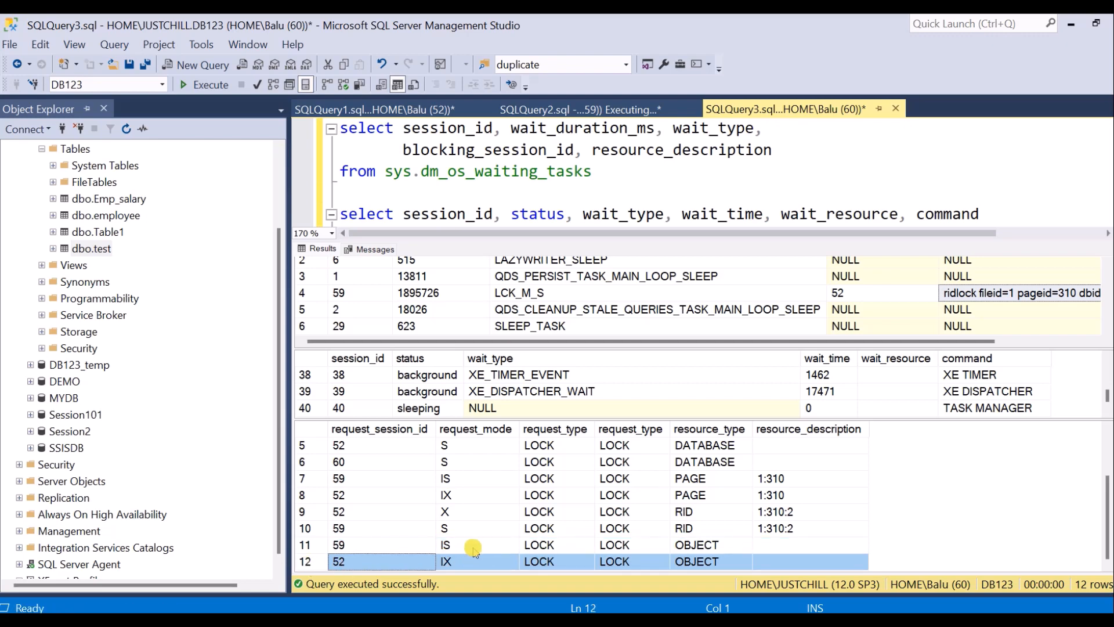
left_click(311, 511)
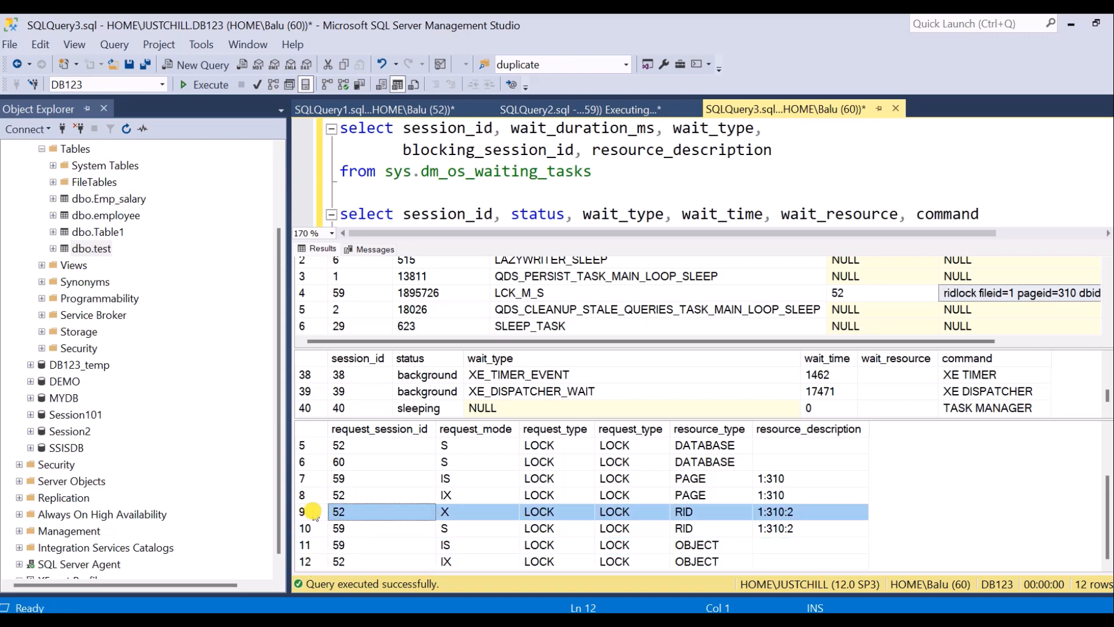